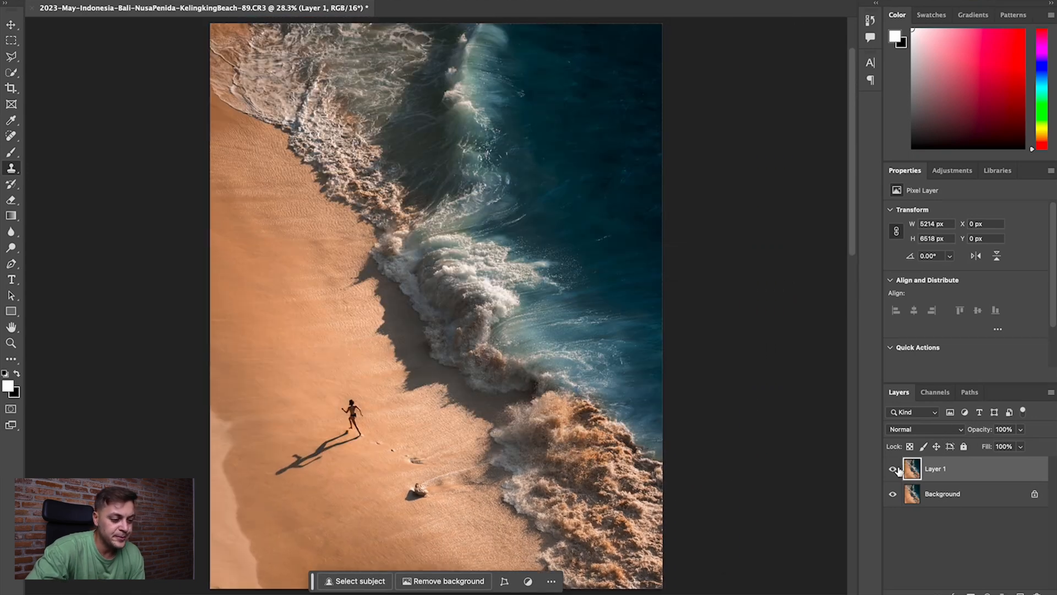
# Step: Toggle the duplicate layer off and on to compare, then select the Patch Tool
pyautogui.click(893, 469)
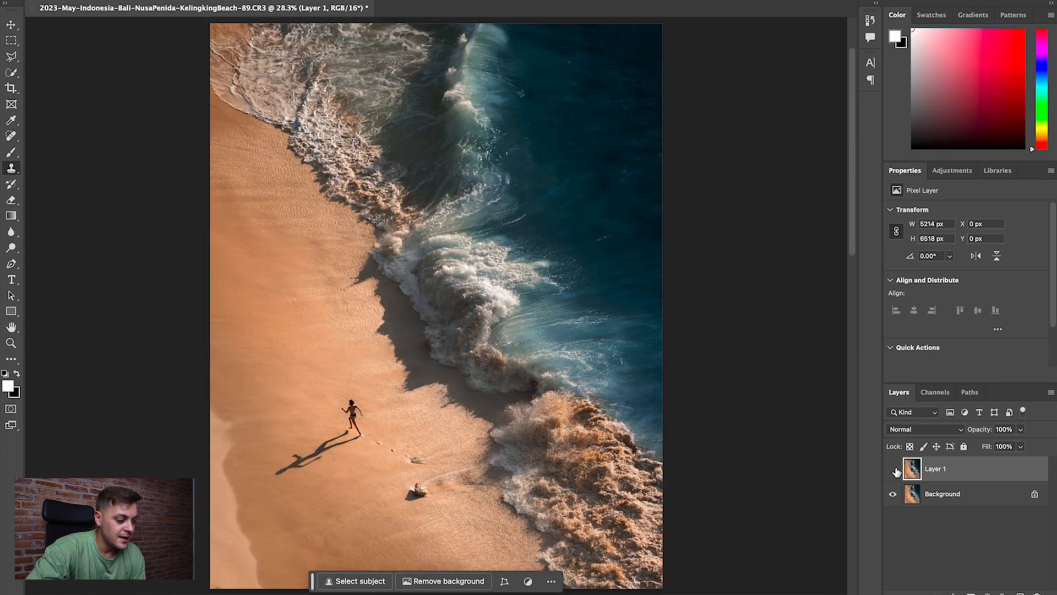
pyautogui.click(892, 469)
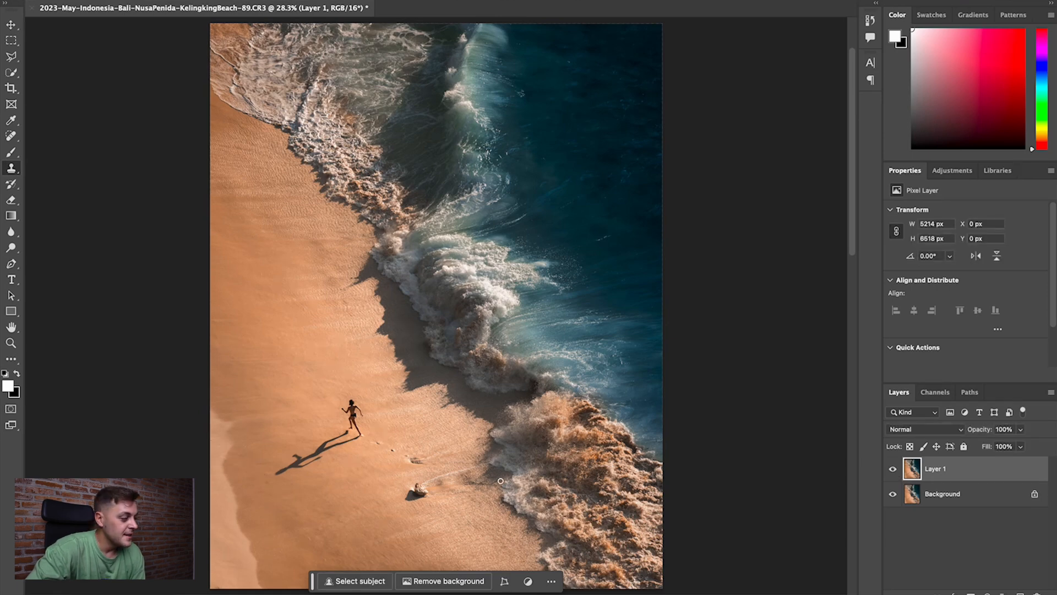
pyautogui.moveTo(93, 164)
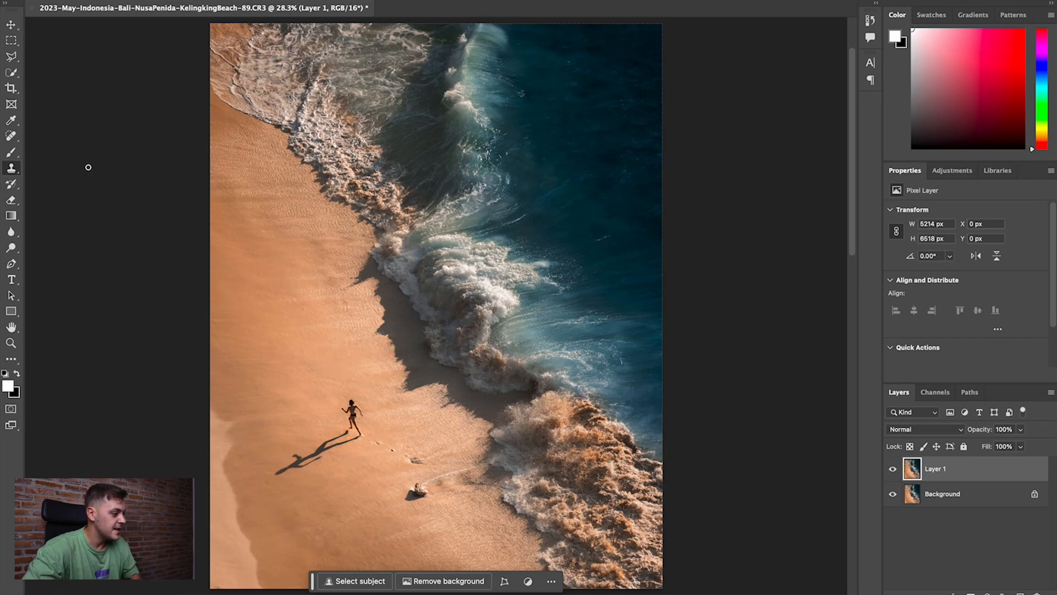
pyautogui.click(11, 135)
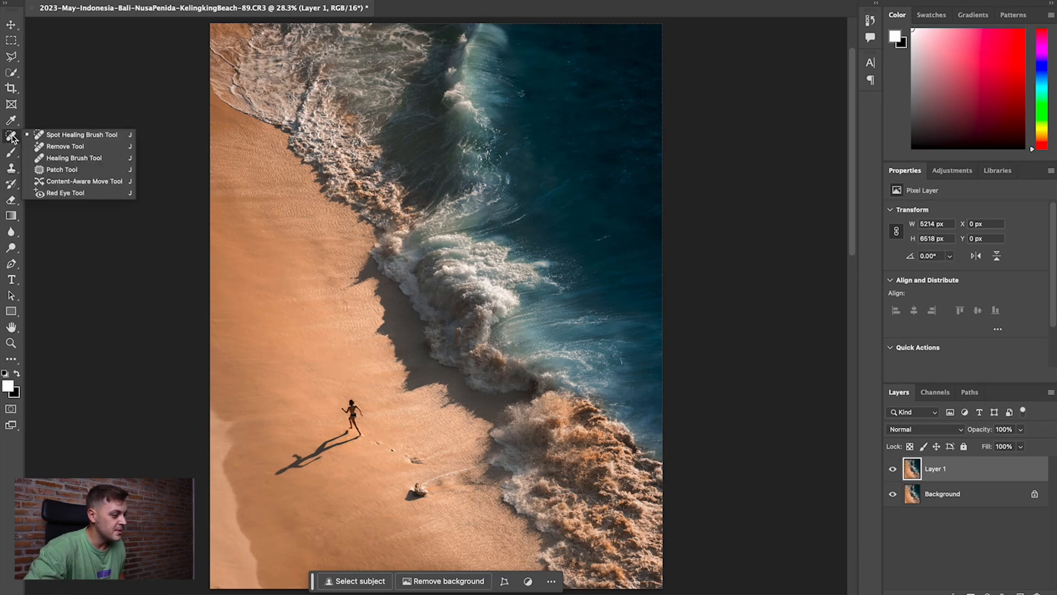
pyautogui.moveTo(74, 158)
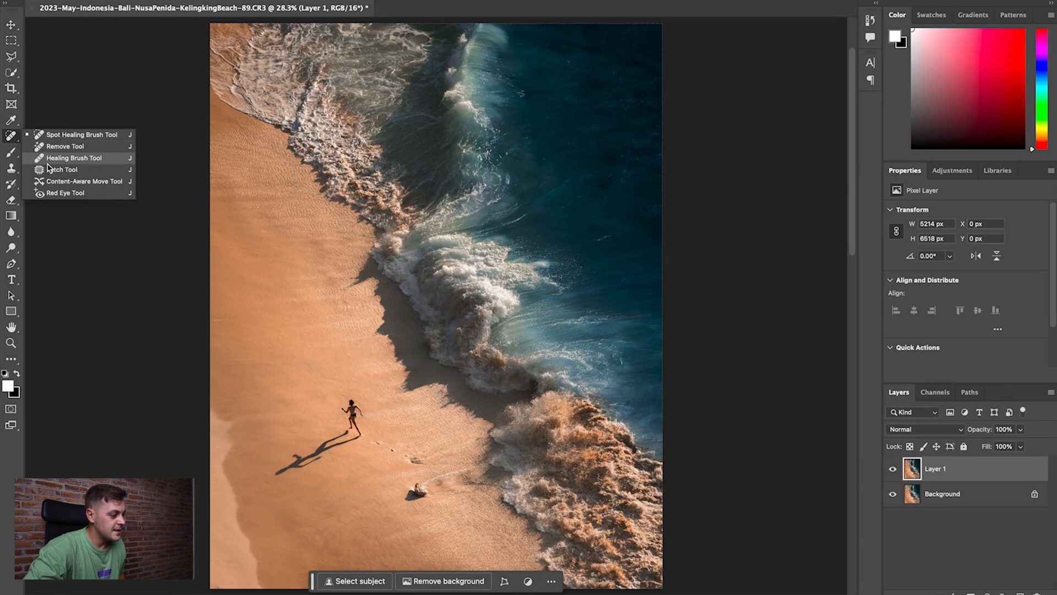
pyautogui.click(73, 157)
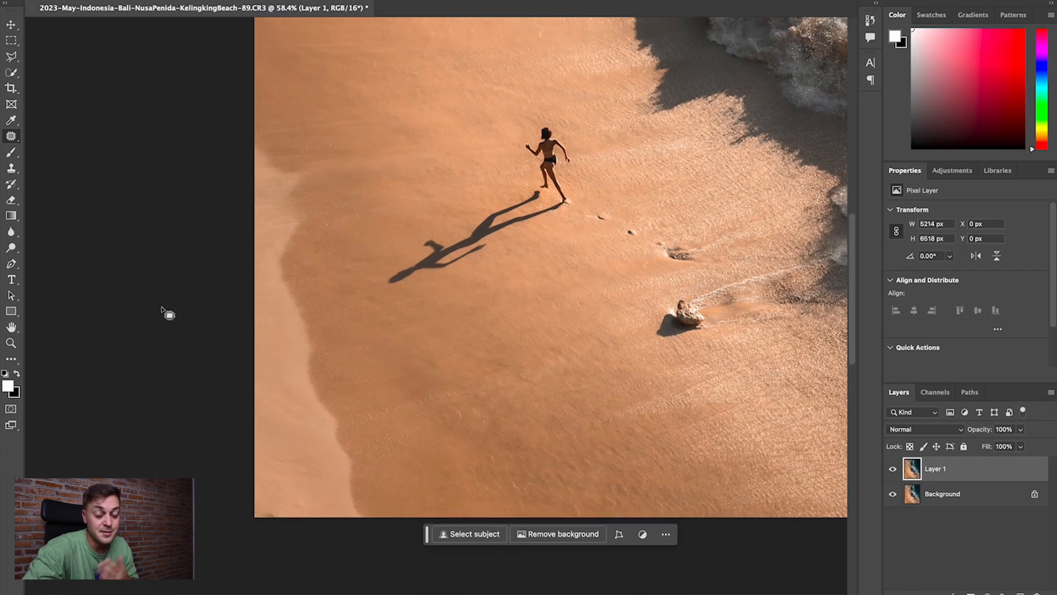
pyautogui.moveTo(214, 261)
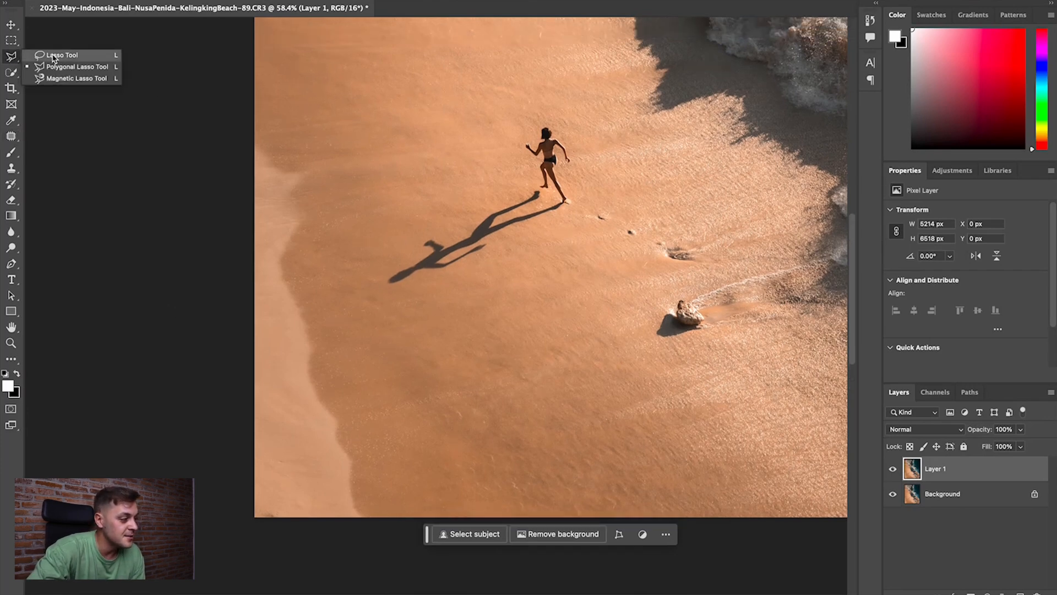
pyautogui.moveTo(76, 66)
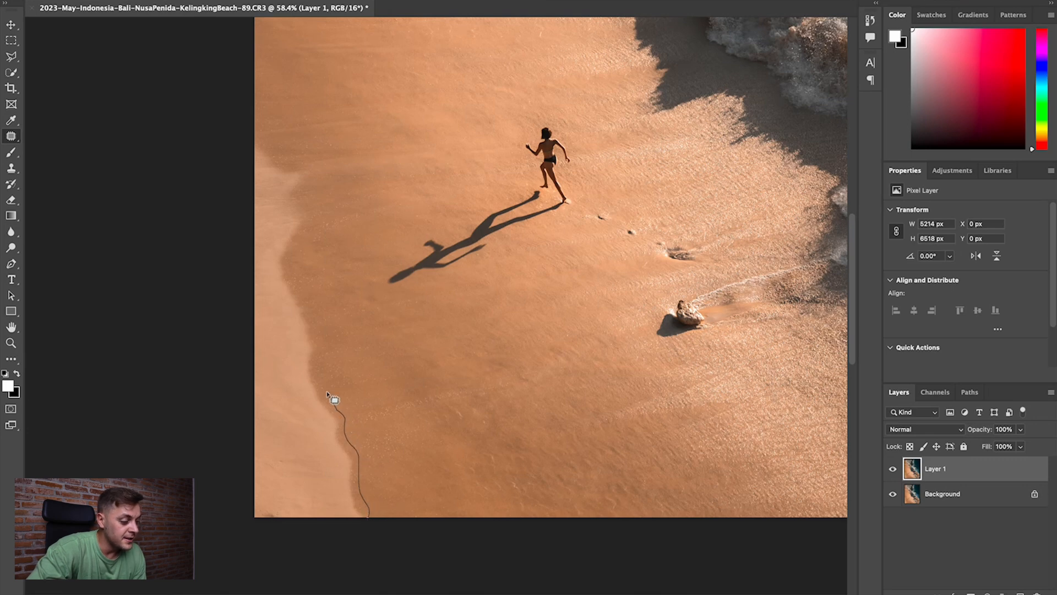
pyautogui.moveTo(317, 216)
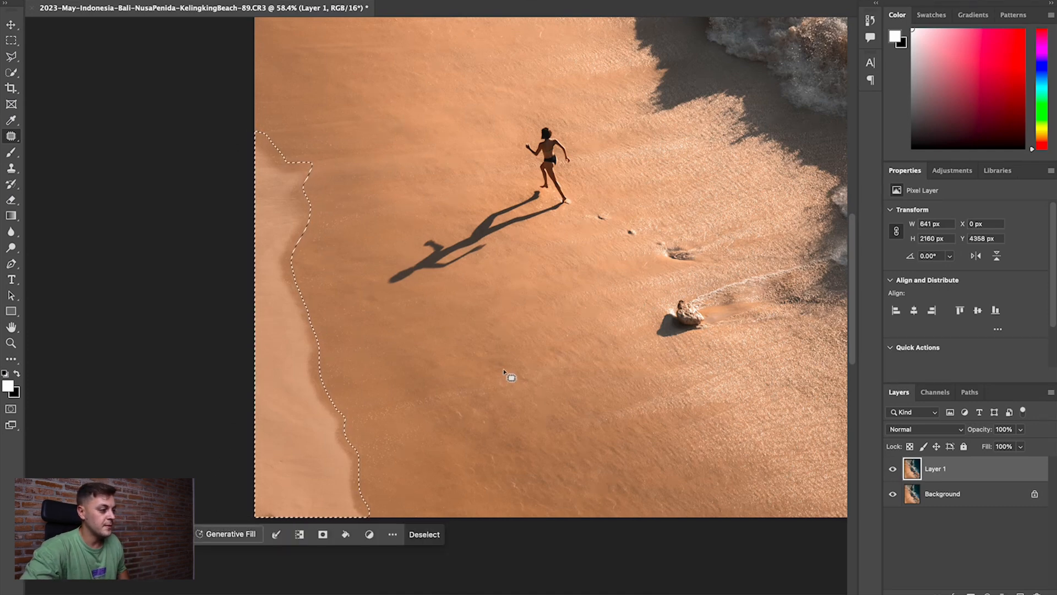
# Step: Open the Edit menu to reach Content-Aware Fill for the selected sand strip
pyautogui.click(189, 7)
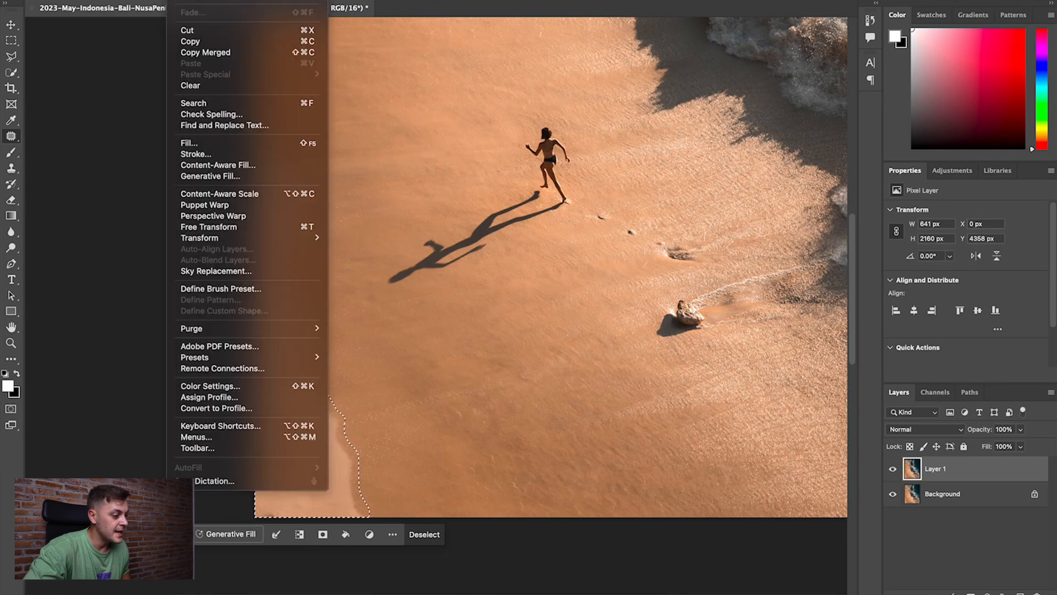